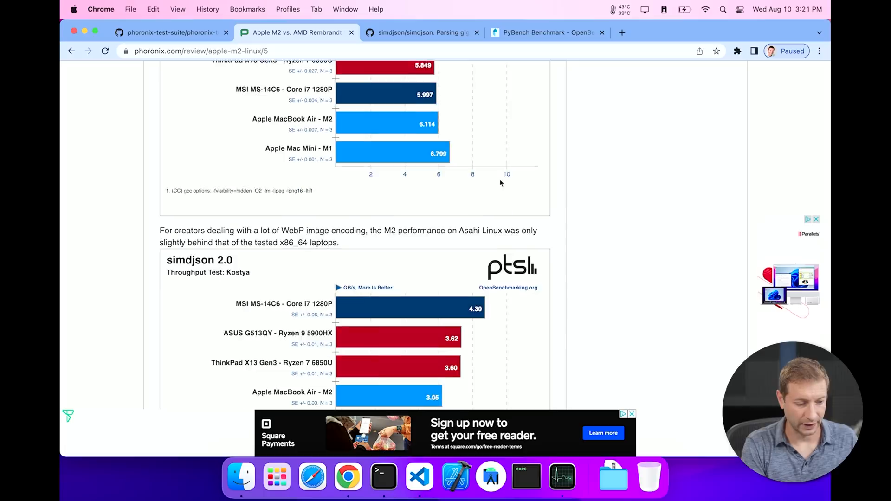
{"action": "scroll", "scroll_direction": "down", "scroll_amount": 3}
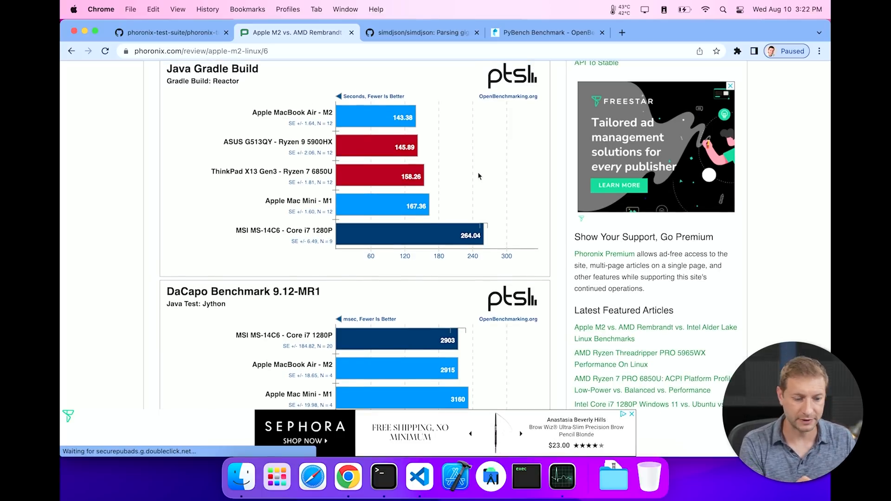
{"action": "mouse_move", "coordinate": [329, 115]}
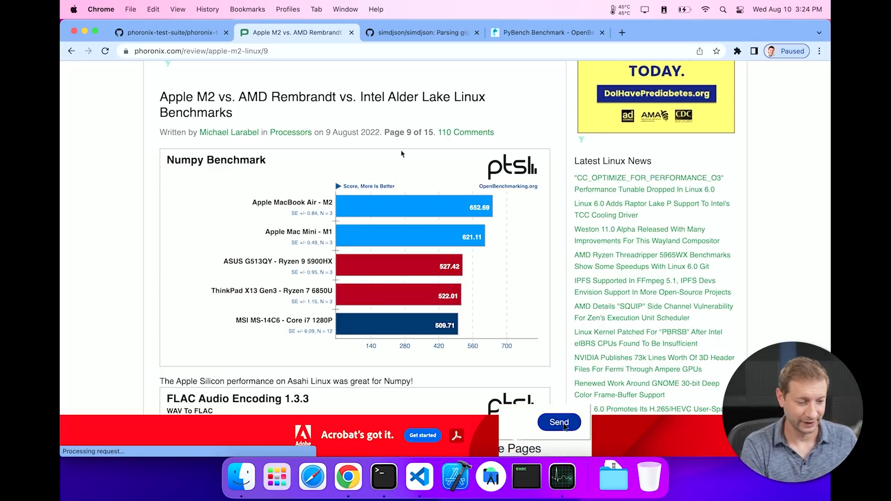
{"action": "scroll", "scroll_direction": "down", "scroll_amount": 3}
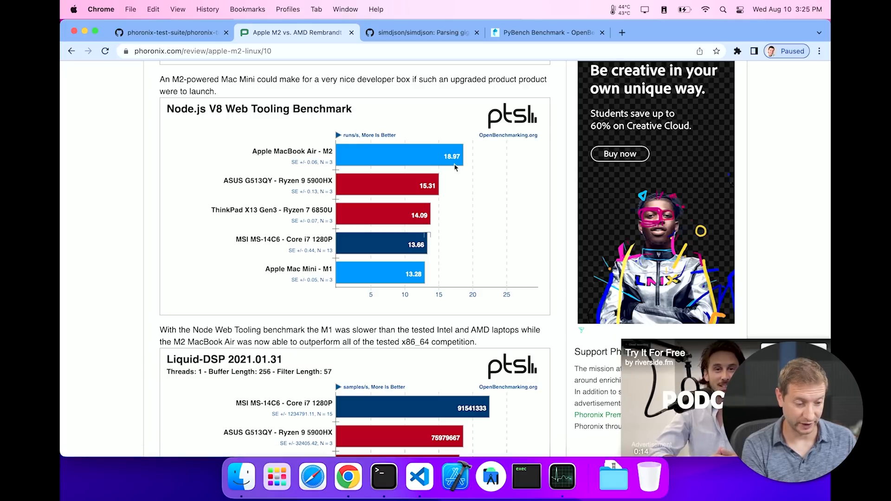
{"action": "mouse_move", "coordinate": [418, 281]}
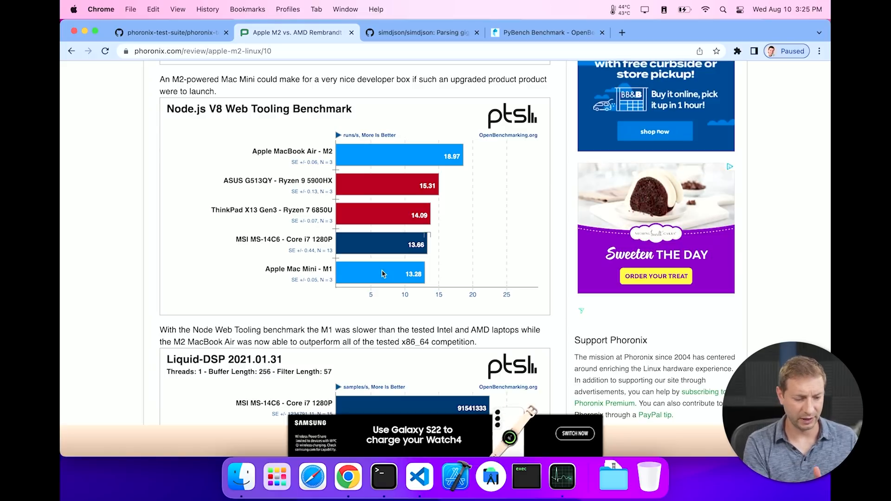
{"action": "scroll", "scroll_direction": "down", "scroll_amount": 3}
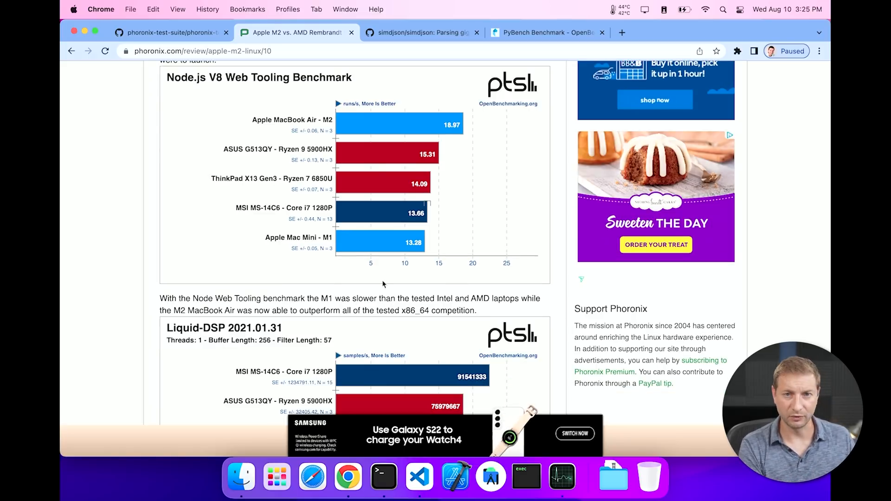
{"action": "scroll", "scroll_direction": "down", "scroll_amount": 3}
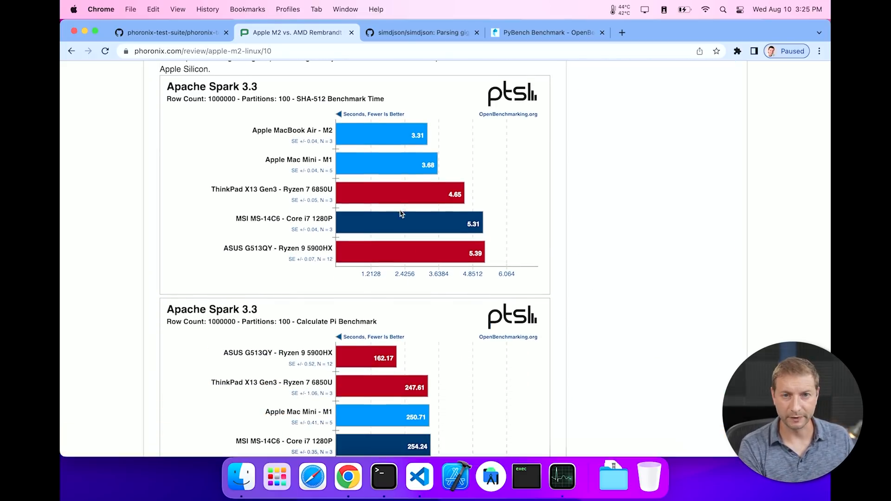
{"action": "scroll", "scroll_direction": "down", "scroll_amount": 3}
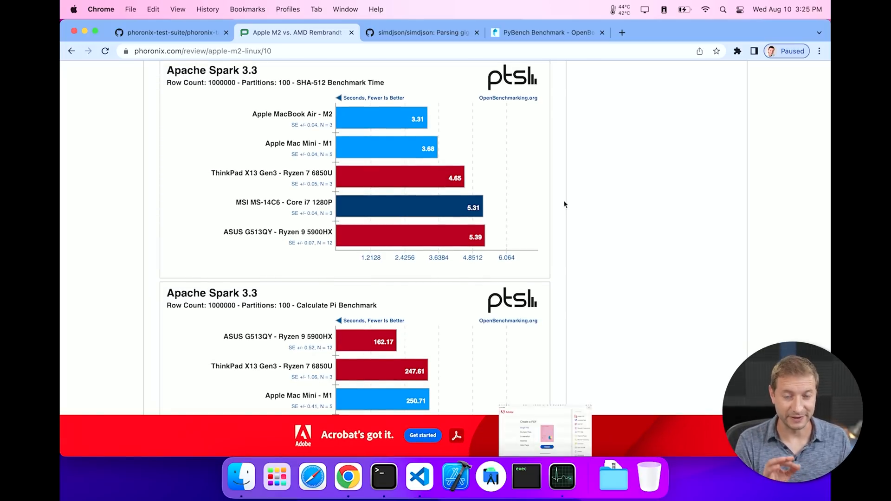
{"action": "scroll", "scroll_direction": "down", "scroll_amount": 3}
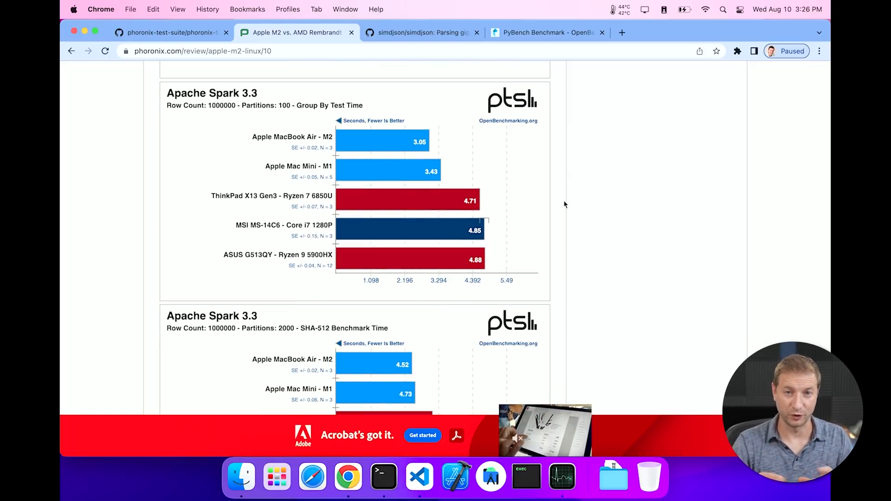
{"action": "scroll", "scroll_direction": "down", "scroll_amount": 3}
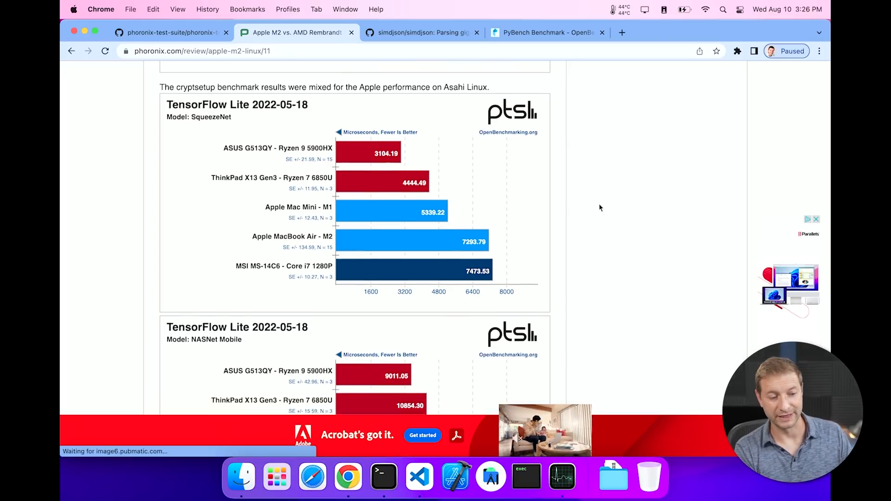
{"action": "scroll", "scroll_direction": "down", "scroll_amount": 3}
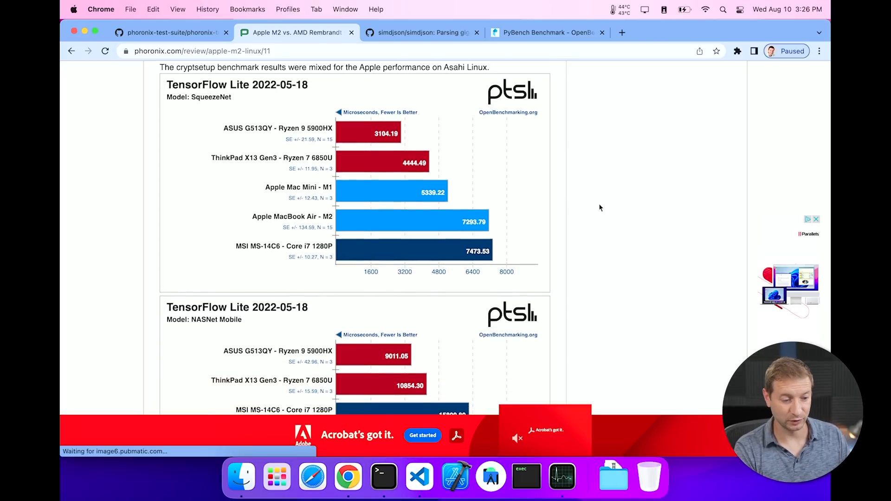
{"action": "scroll", "scroll_direction": "down", "scroll_amount": 3}
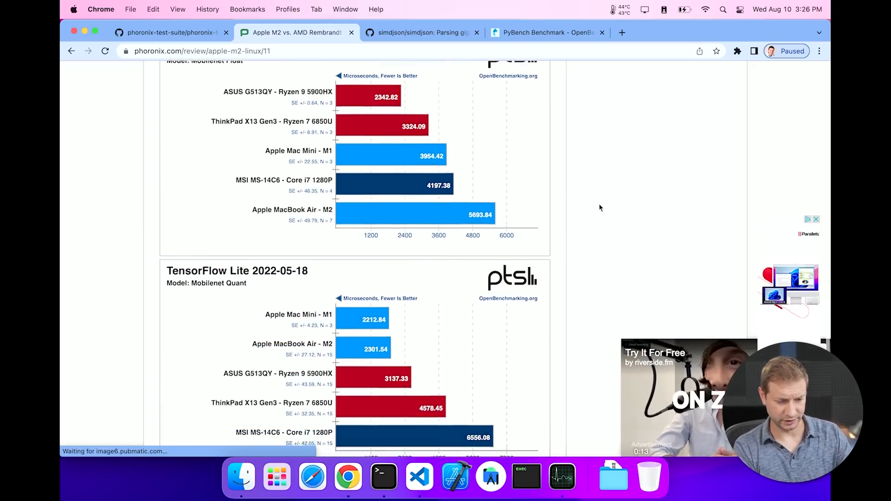
{"action": "scroll", "scroll_direction": "down", "scroll_amount": 3}
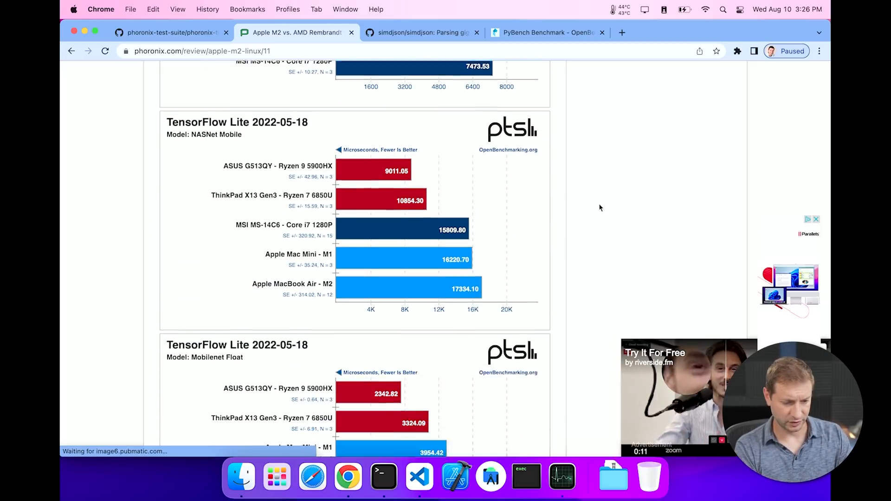
{"action": "scroll", "scroll_direction": "down", "scroll_amount": 3}
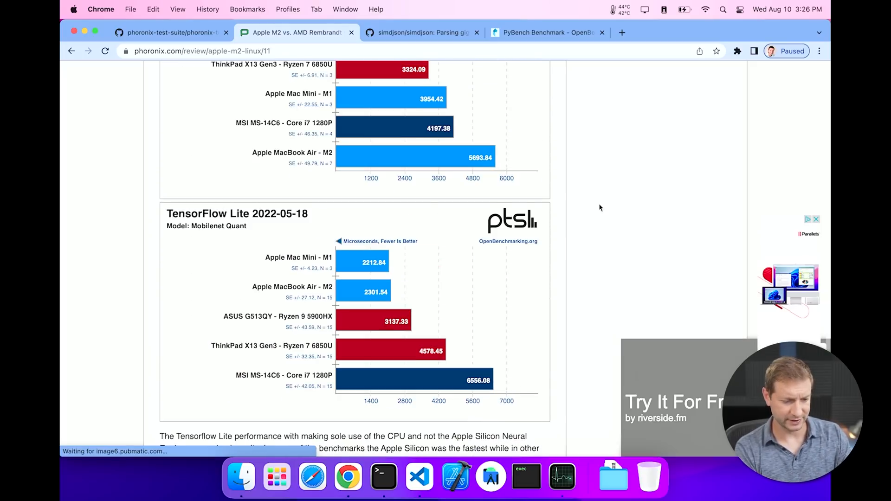
{"action": "scroll", "scroll_direction": "down", "scroll_amount": 3}
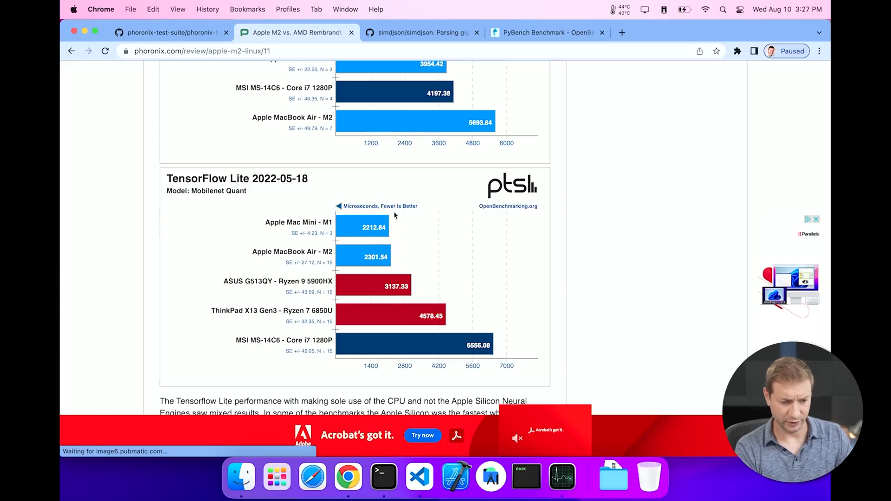
{"action": "scroll", "scroll_direction": "down", "scroll_amount": 3}
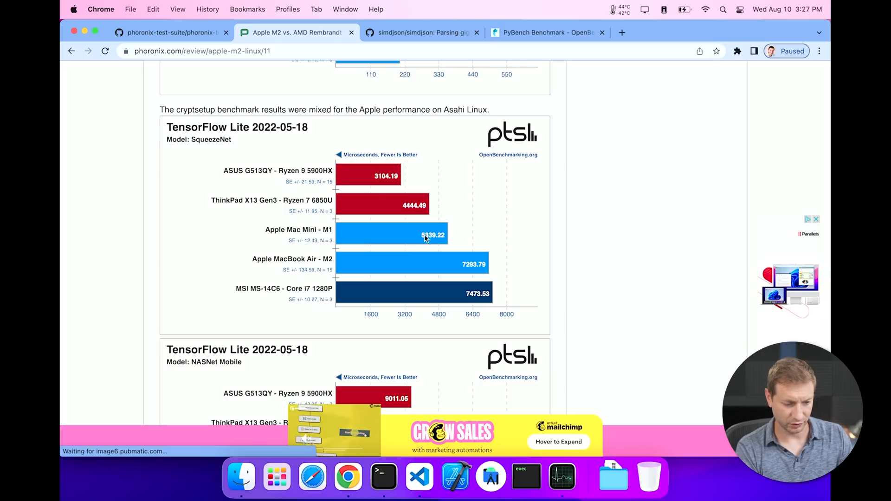
{"action": "scroll", "scroll_direction": "down", "scroll_amount": 3}
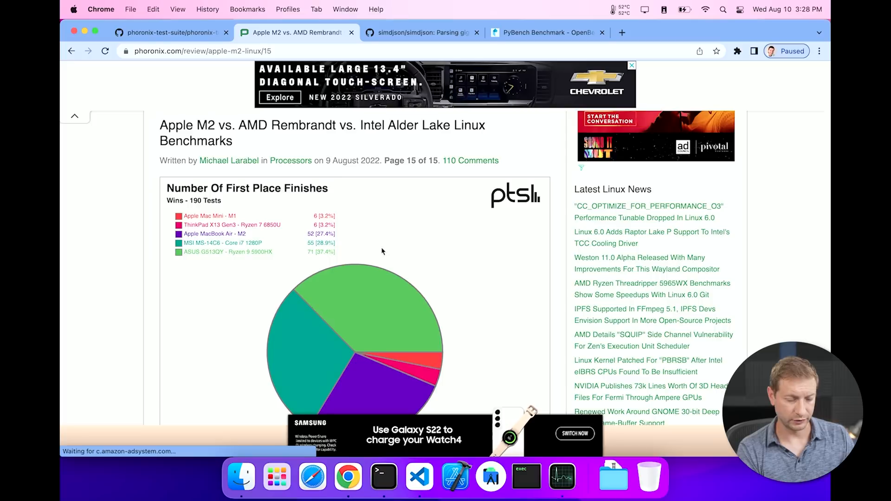
{"action": "scroll", "scroll_direction": "down", "scroll_amount": 3}
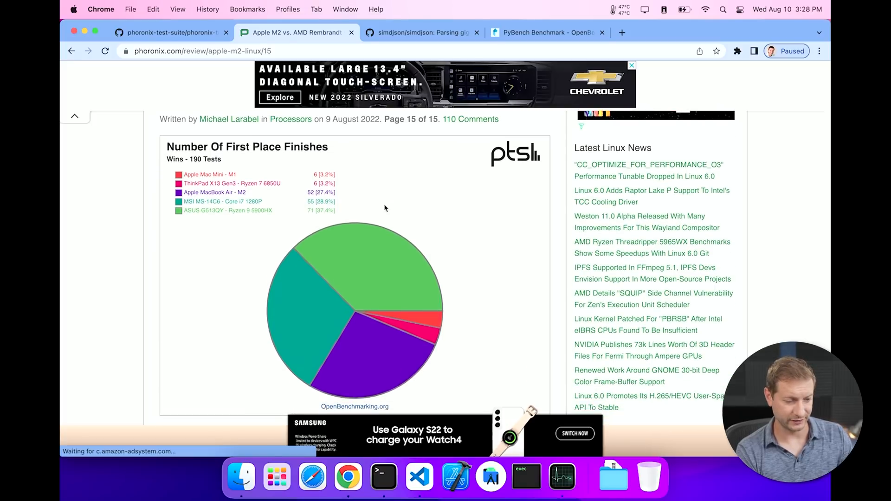
{"action": "scroll", "scroll_direction": "down", "scroll_amount": 3}
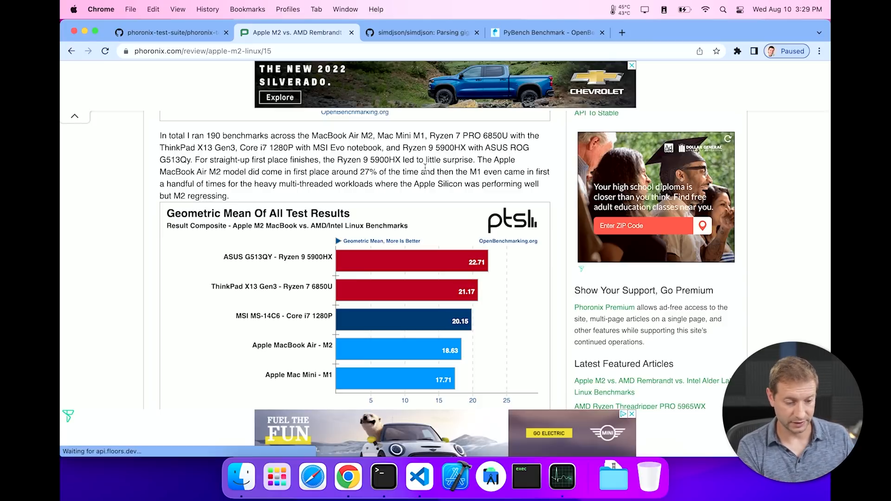
{"action": "scroll", "scroll_direction": "down", "scroll_amount": 3}
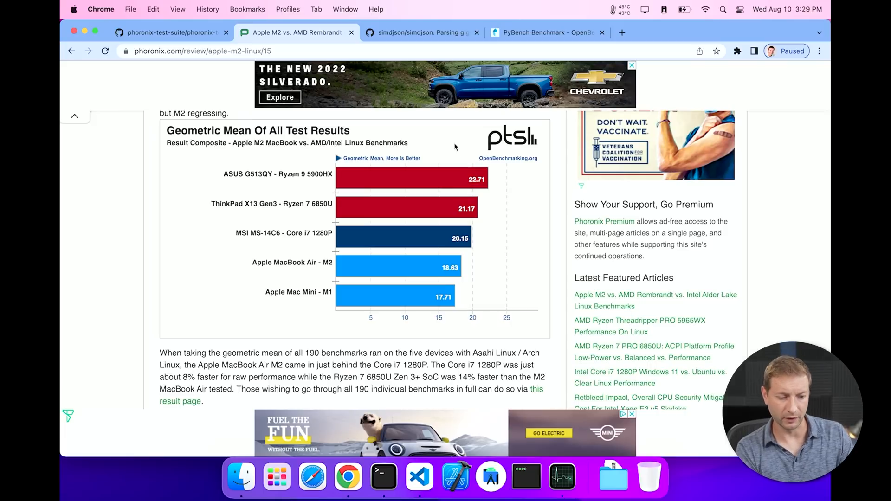
{"action": "mouse_move", "coordinate": [386, 300]}
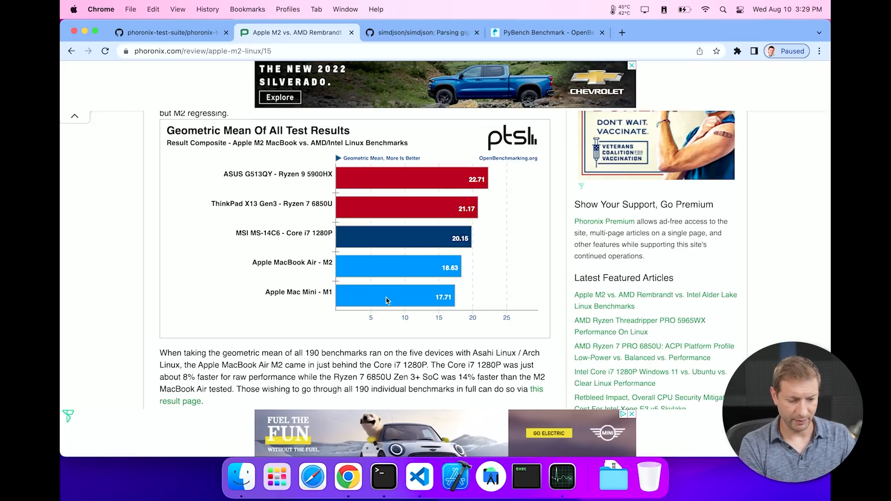
{"action": "mouse_move", "coordinate": [396, 272]}
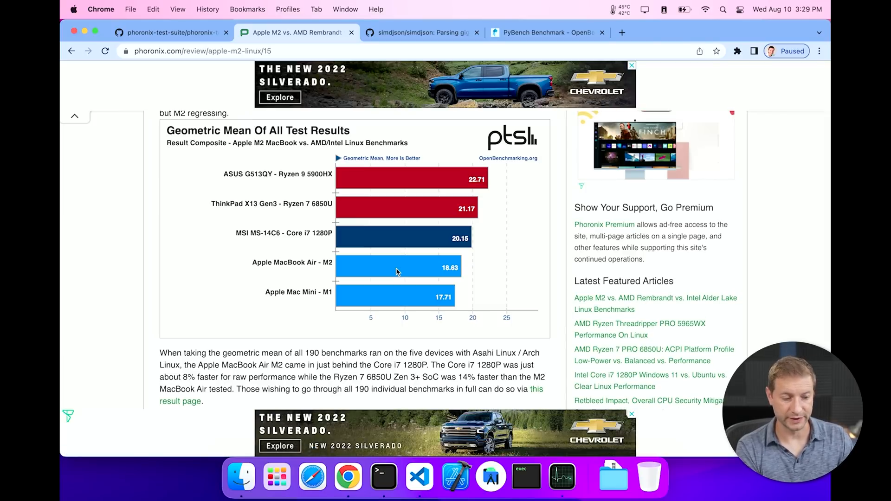
{"action": "scroll", "scroll_direction": "down", "scroll_amount": 3}
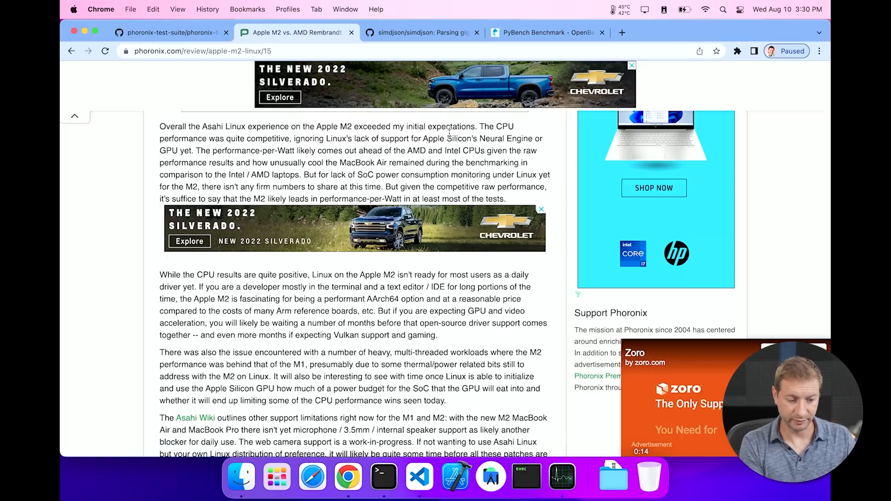
{"action": "scroll", "scroll_direction": "down", "scroll_amount": 3}
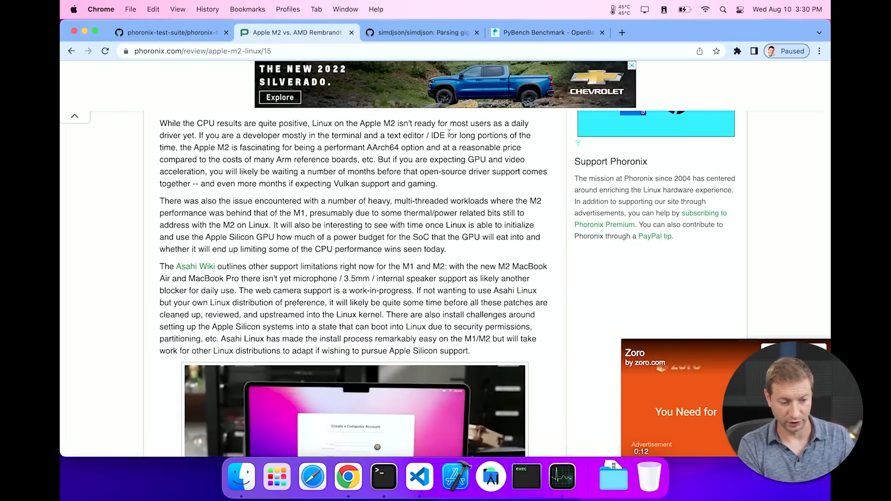
{"action": "scroll", "scroll_direction": "down", "scroll_amount": 3}
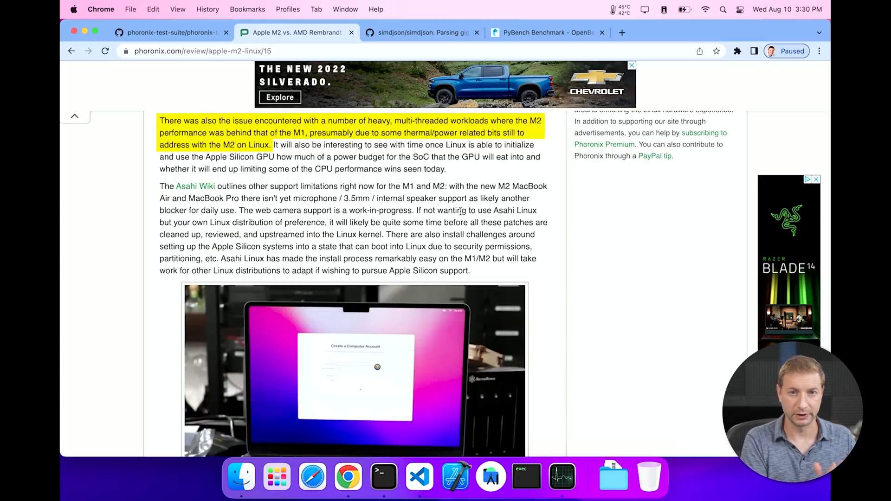
{"action": "scroll", "scroll_direction": "down", "scroll_amount": 3}
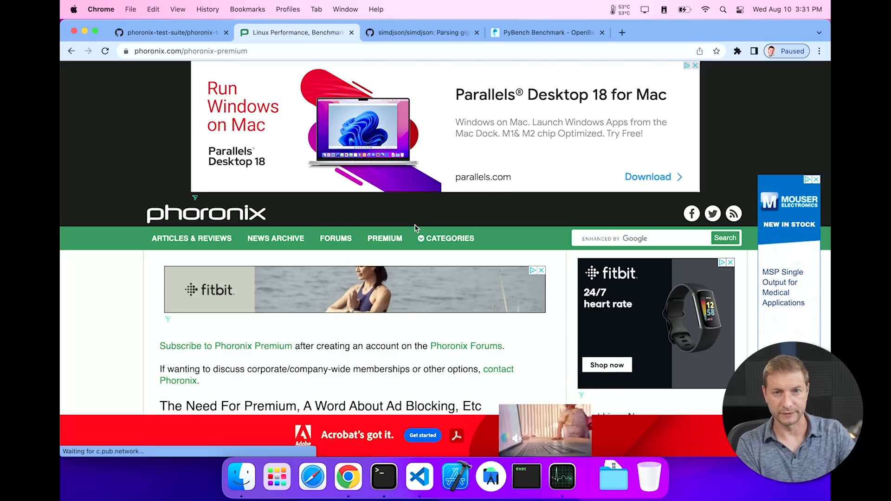
{"action": "scroll", "scroll_direction": "down", "scroll_amount": 3}
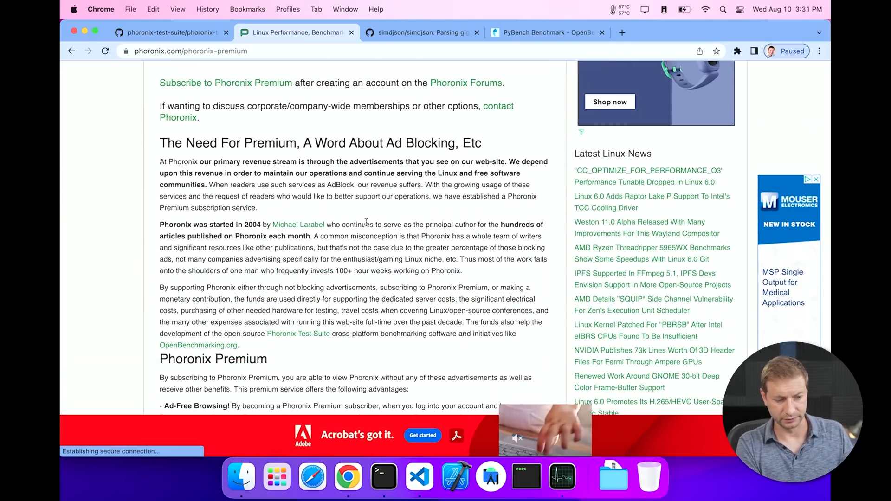
{"action": "scroll", "scroll_direction": "down", "scroll_amount": 3}
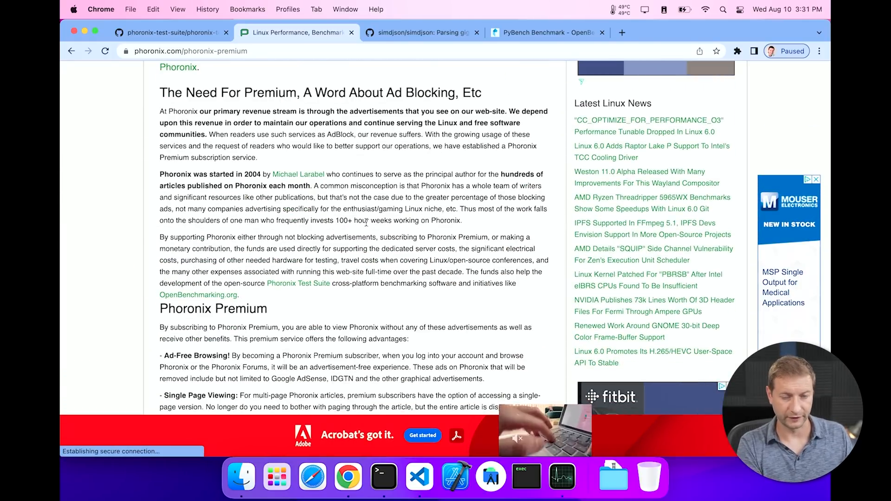
{"action": "scroll", "scroll_direction": "down", "scroll_amount": 3}
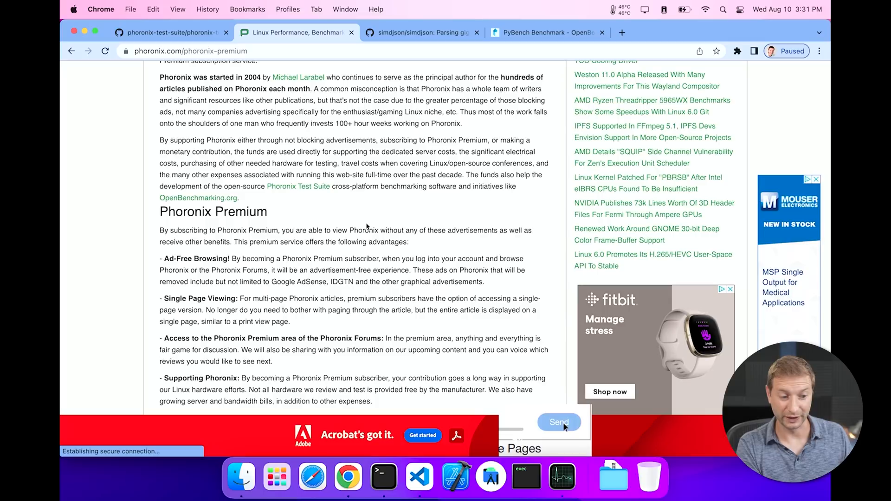
{"action": "scroll", "scroll_direction": "down", "scroll_amount": 3}
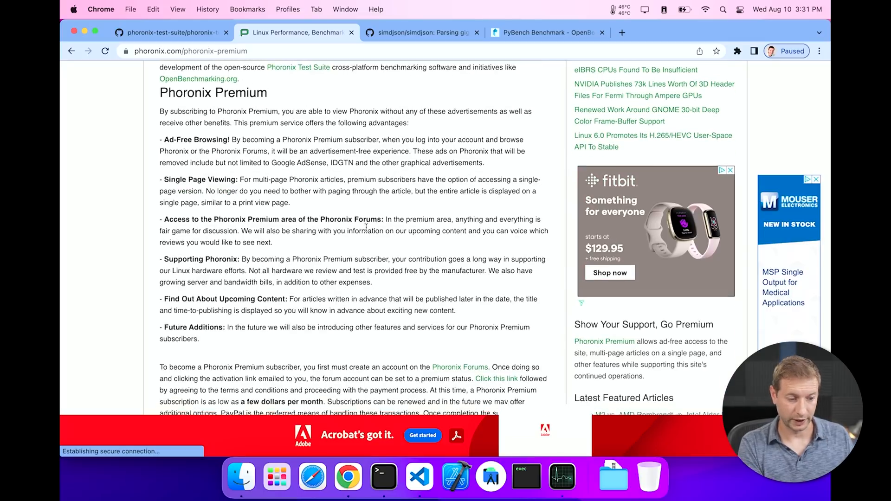